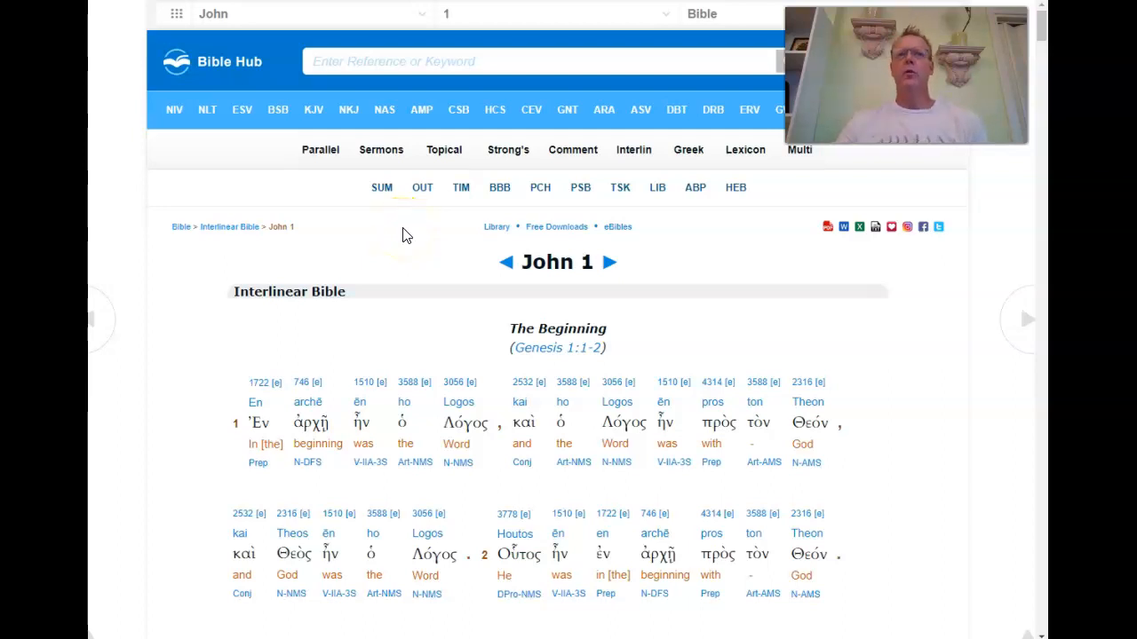
{"action": "mouse_move", "coordinate": [259, 265]}
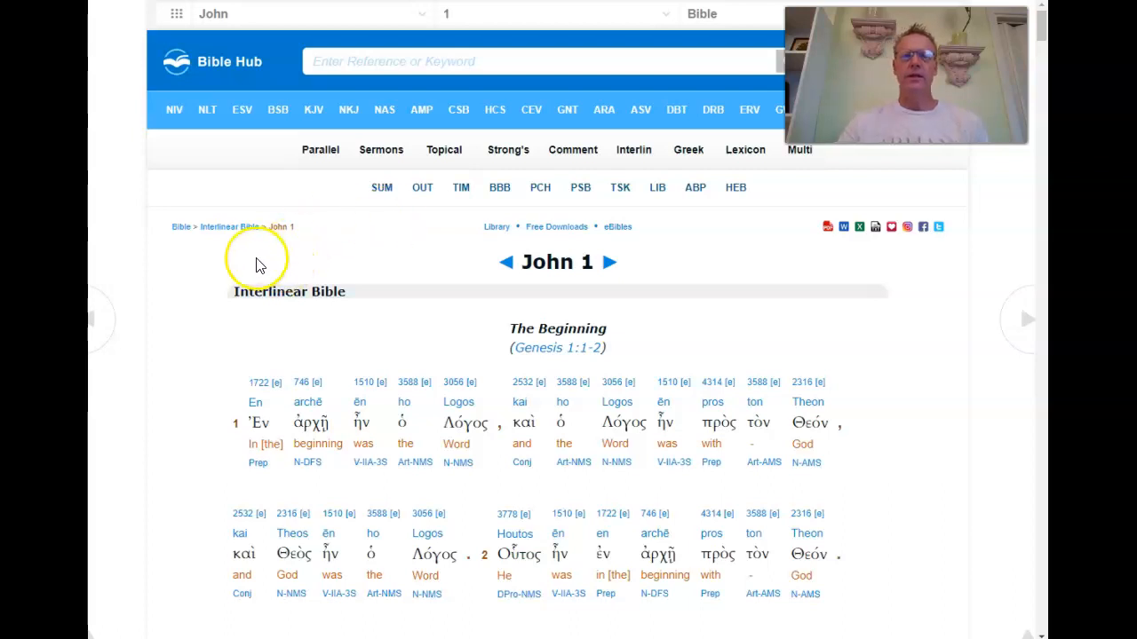
{"action": "mouse_move", "coordinate": [195, 280]}
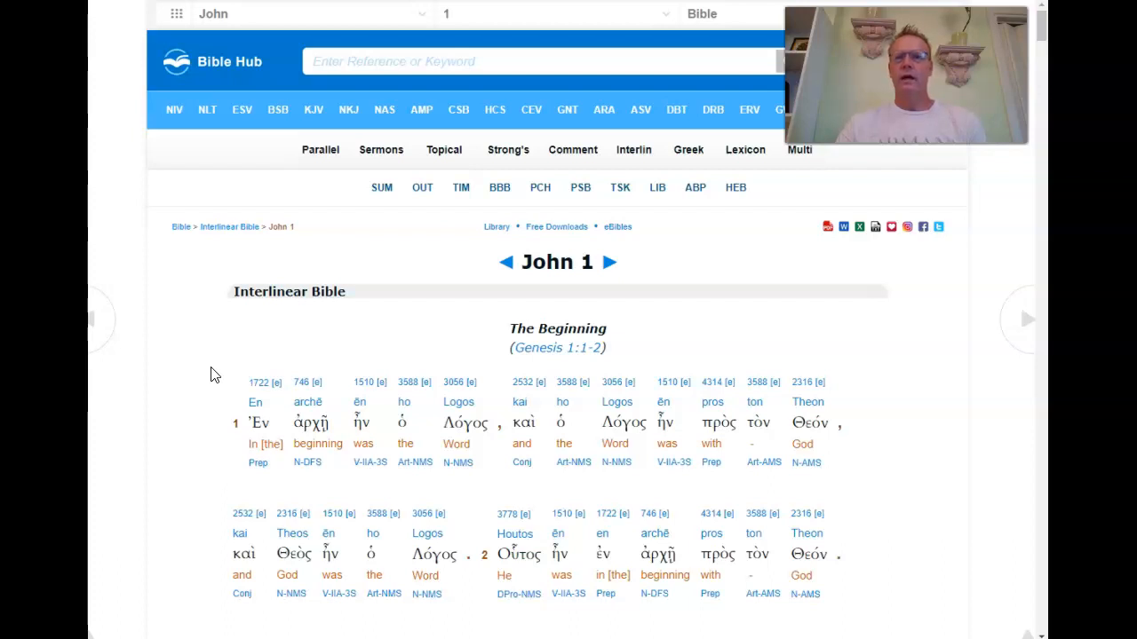
{"action": "mouse_move", "coordinate": [576, 506]}
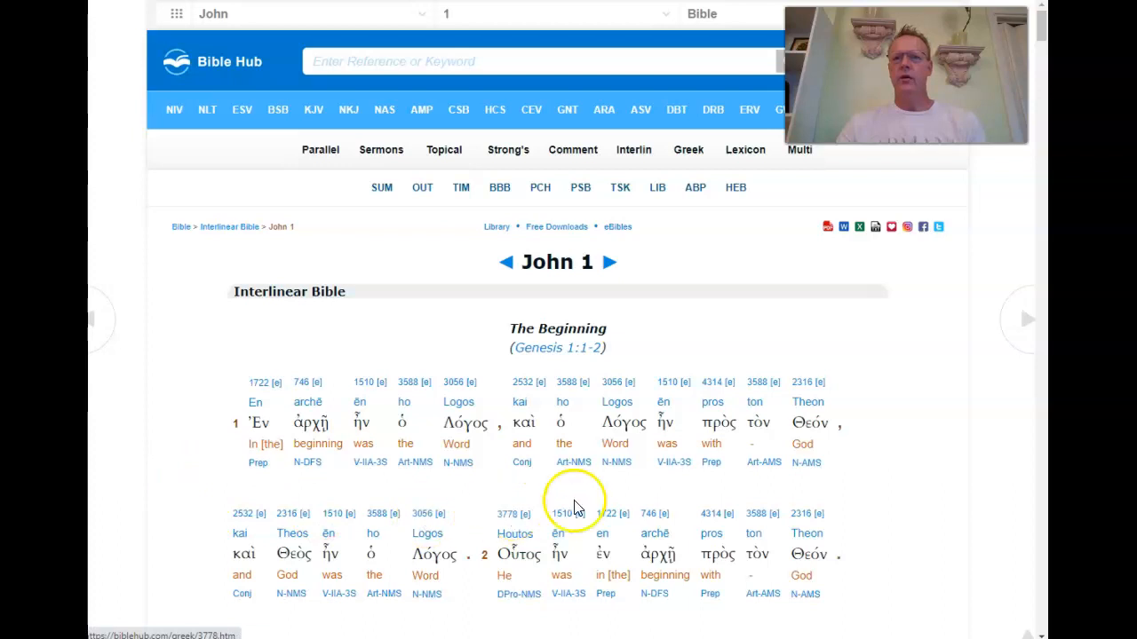
{"action": "mouse_move", "coordinate": [879, 493]}
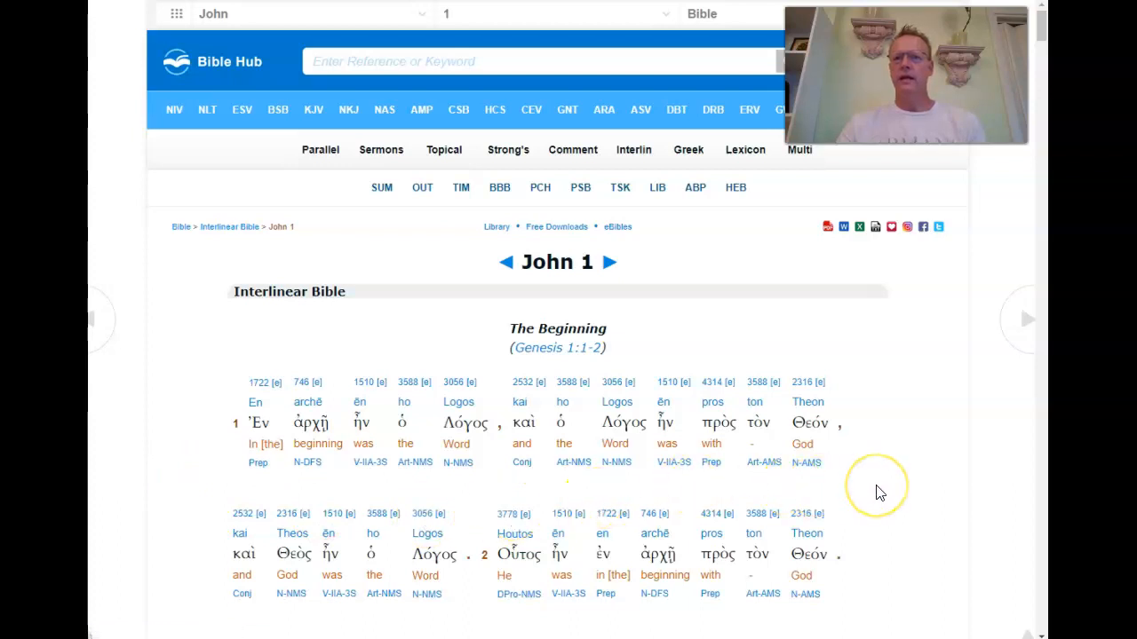
{"action": "mouse_move", "coordinate": [760, 395]}
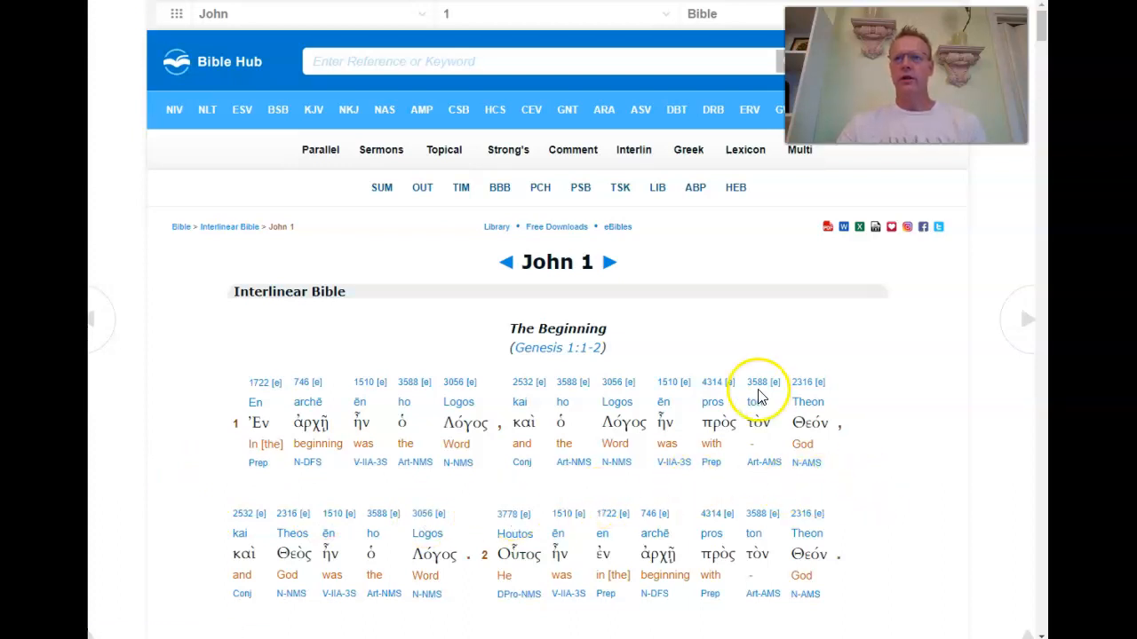
Scroll the John 1 interlinear down to verses 3–5, ending at 'katelaben' and the 'Witness of John' heading
{"action": "left_click", "coordinate": [542, 60]}
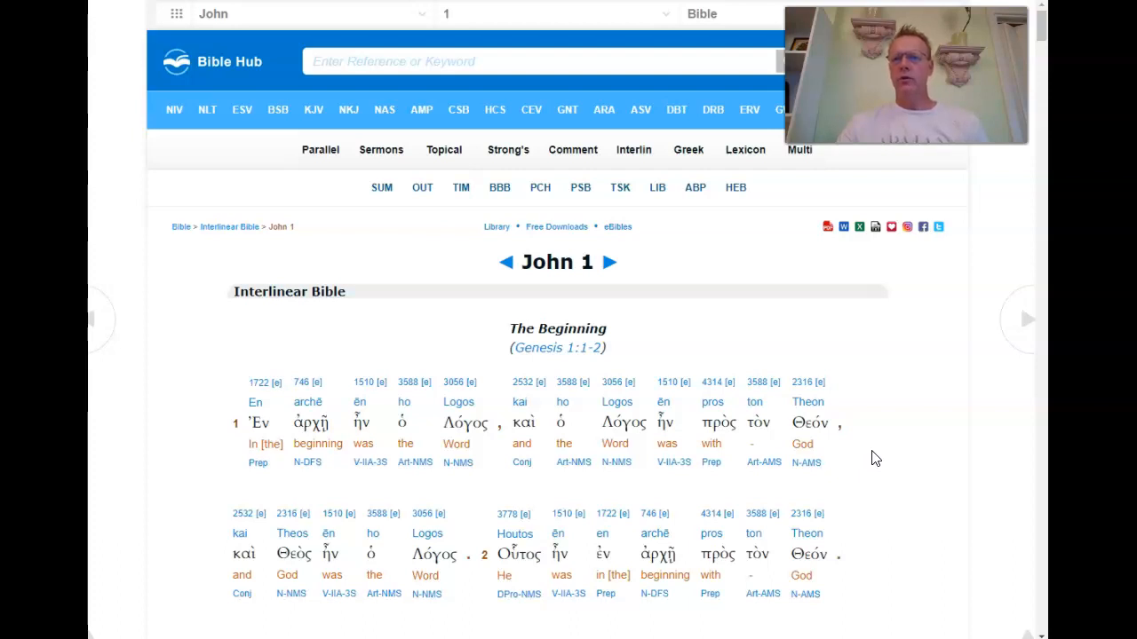
{"action": "scroll", "scroll_direction": "down", "scroll_amount": 3}
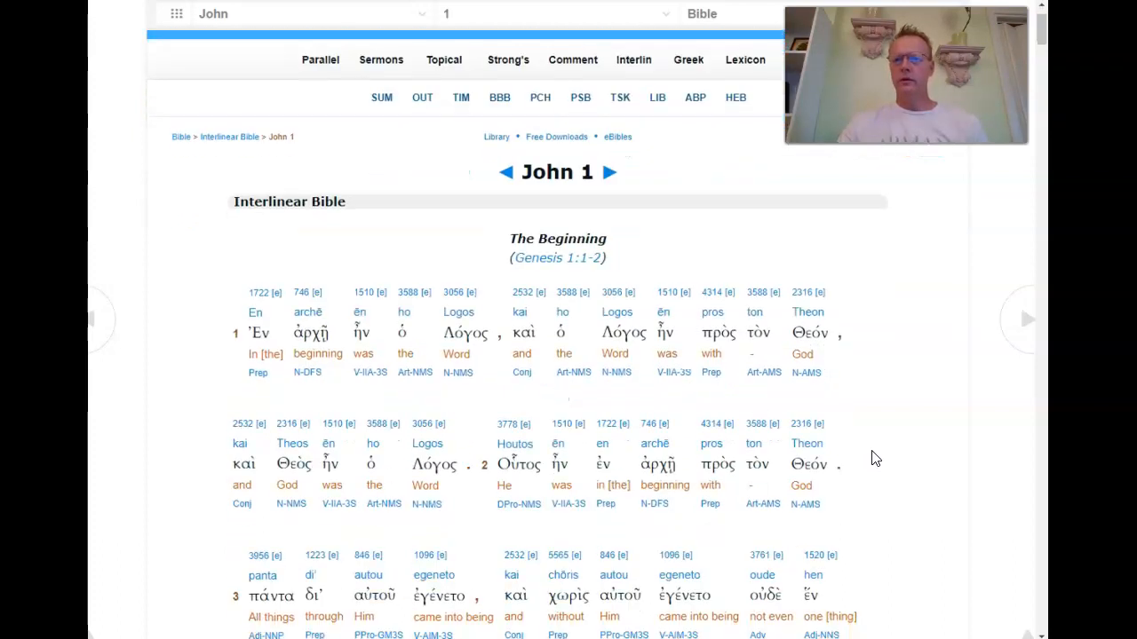
{"action": "scroll", "scroll_direction": "down", "scroll_amount": 3}
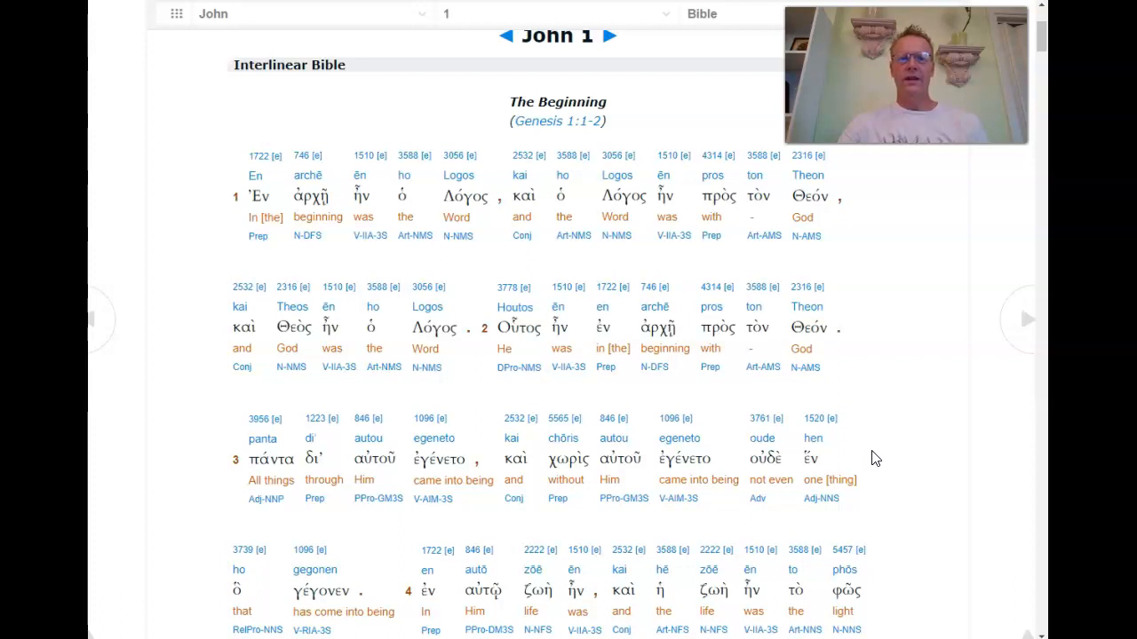
{"action": "scroll", "scroll_direction": "up", "scroll_amount": 3}
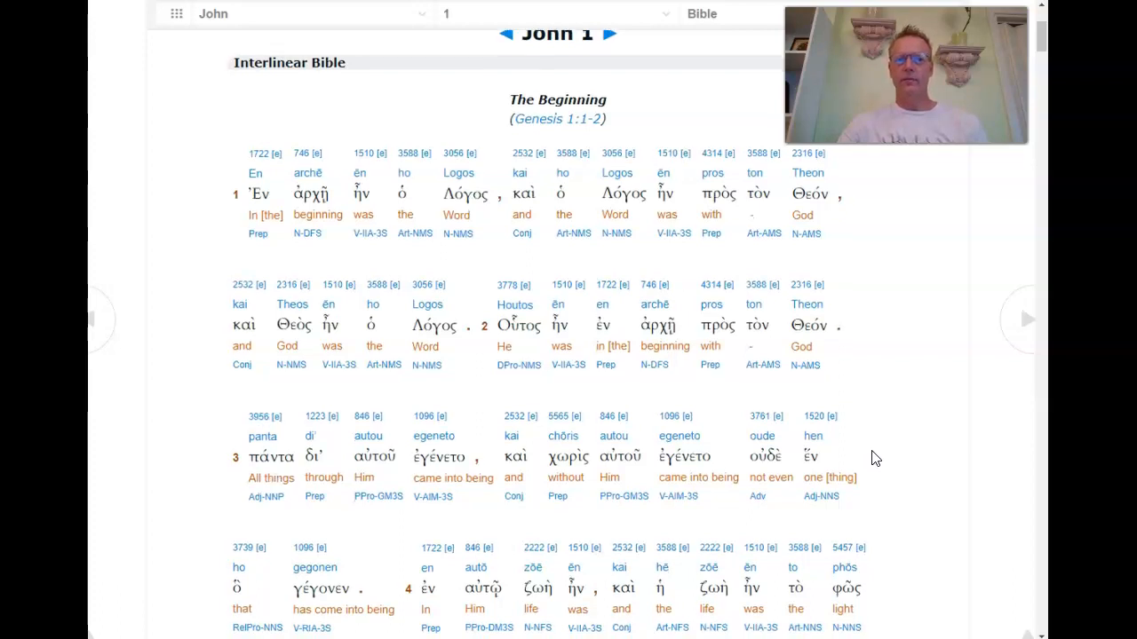
{"action": "scroll", "scroll_direction": "down", "scroll_amount": 3}
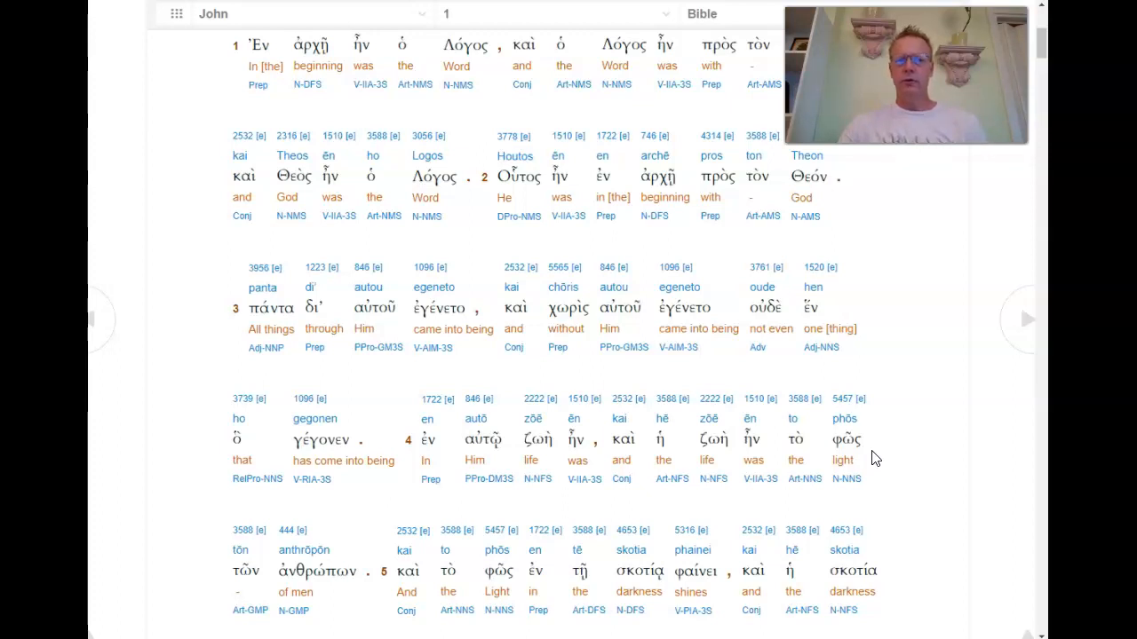
{"action": "scroll", "scroll_direction": "down", "scroll_amount": 3}
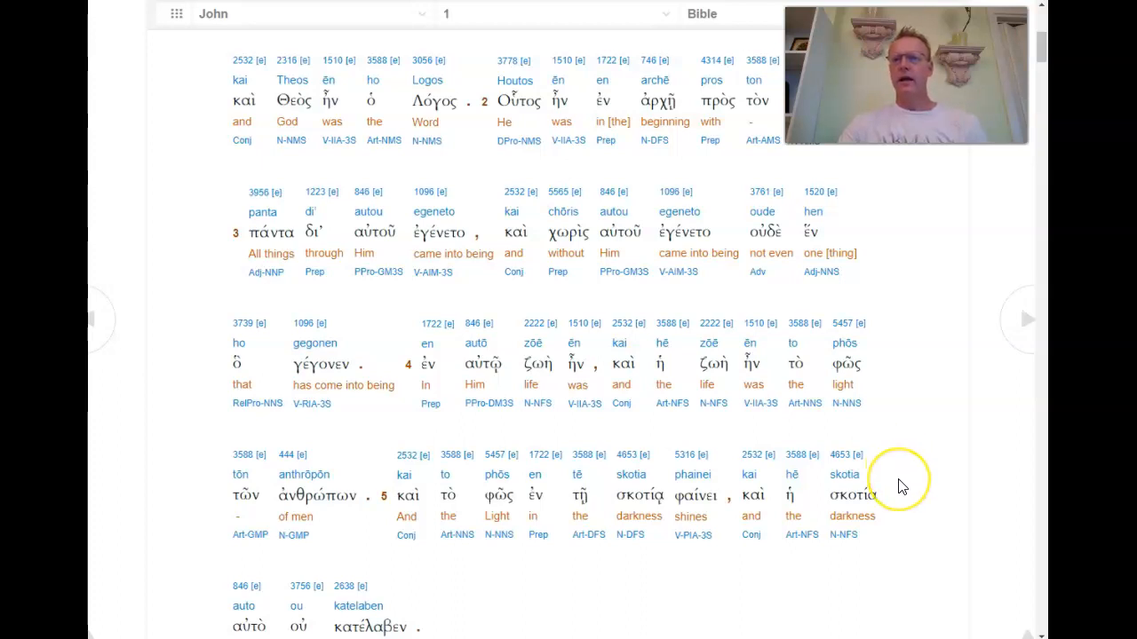
{"action": "scroll", "scroll_direction": "down", "scroll_amount": 3}
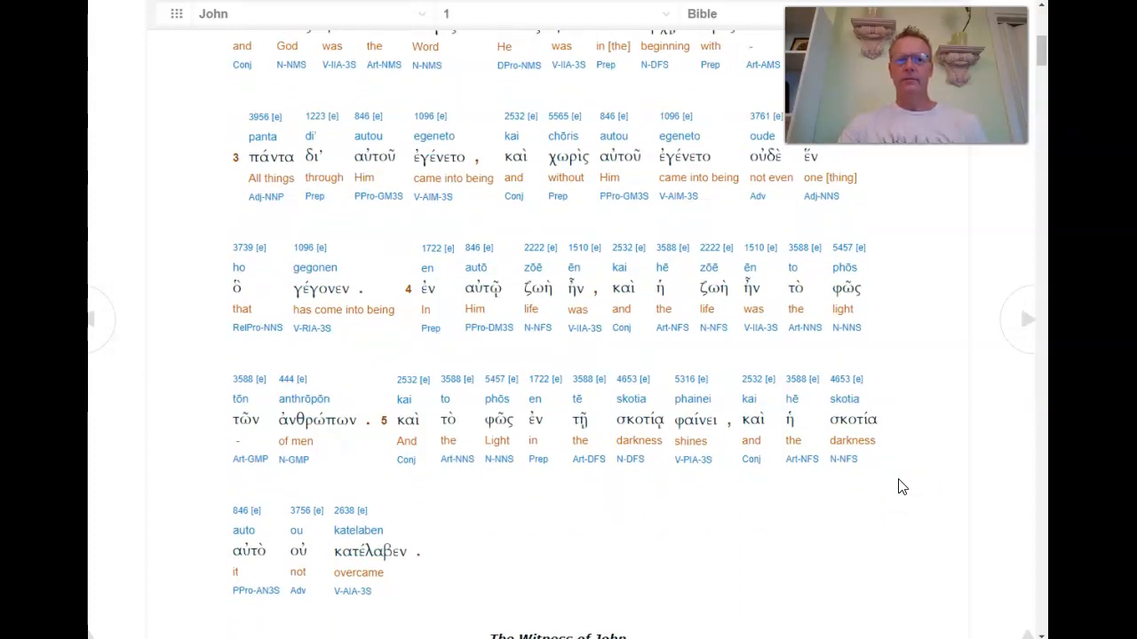
Scroll down to 'The Witness of John' section showing verses 6–8, ending at 'phōtos'
{"action": "scroll", "scroll_direction": "down", "scroll_amount": 3}
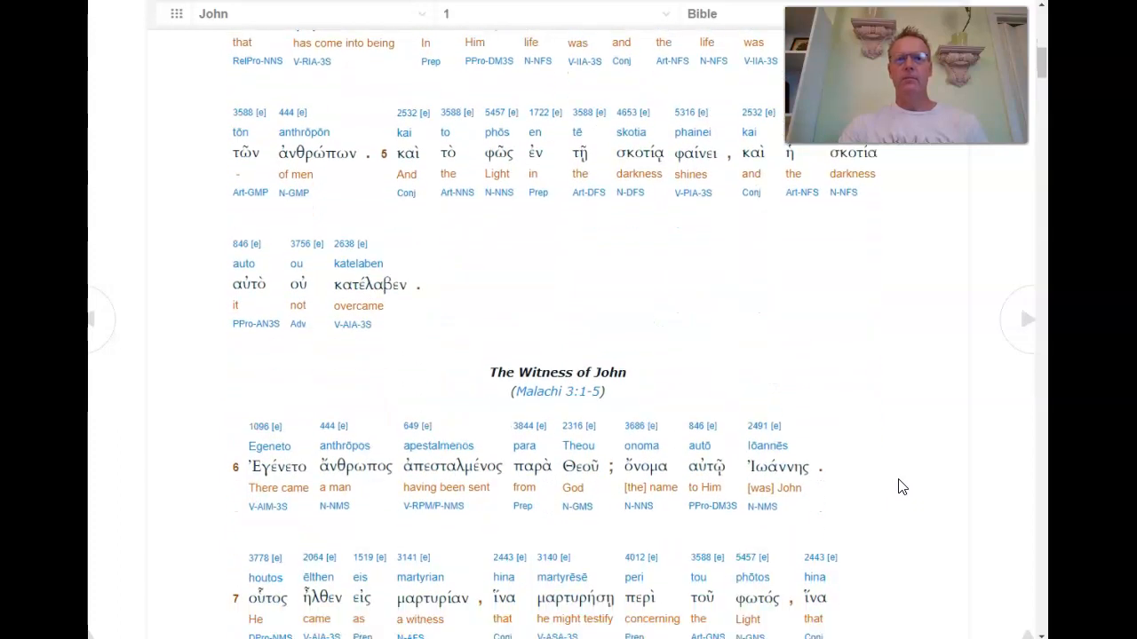
{"action": "scroll", "scroll_direction": "down", "scroll_amount": 3}
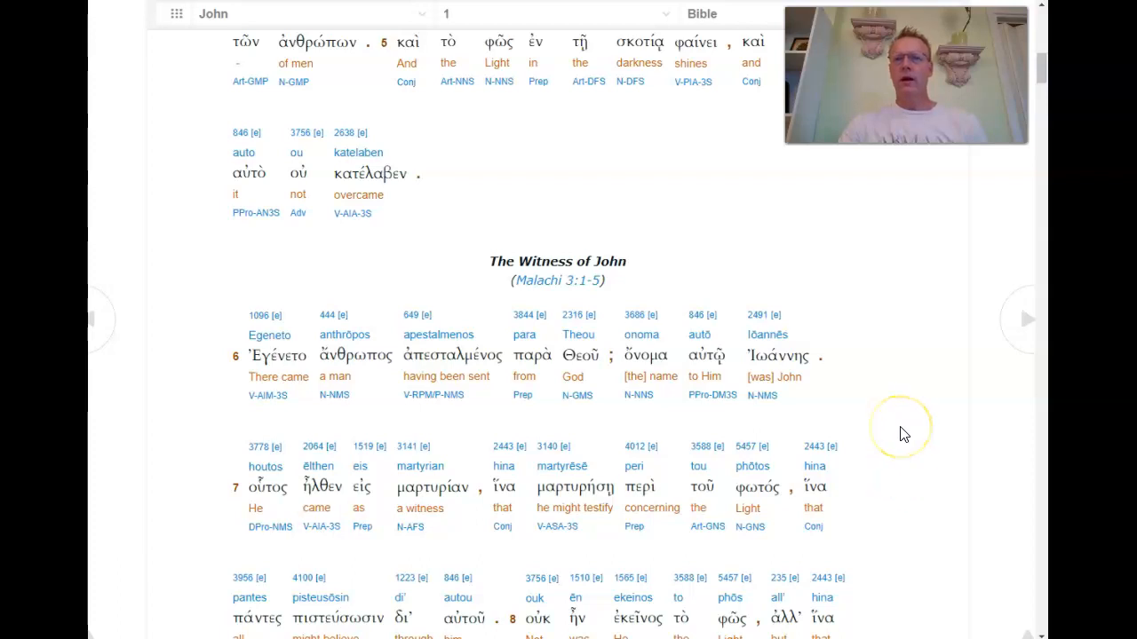
{"action": "mouse_move", "coordinate": [903, 433]}
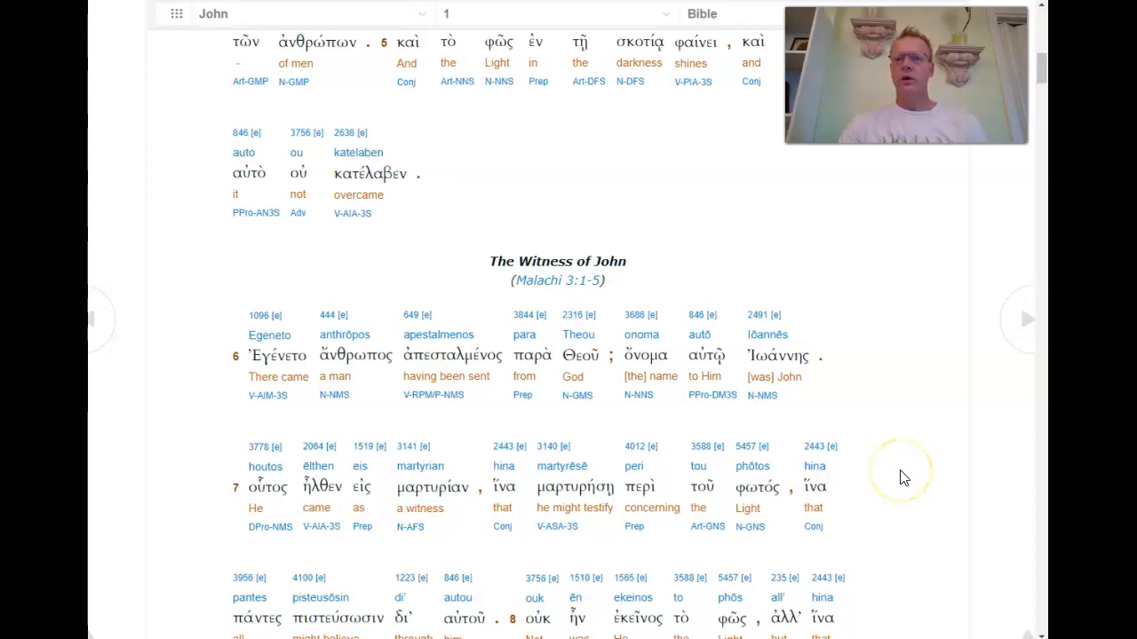
{"action": "scroll", "scroll_direction": "down", "scroll_amount": 3}
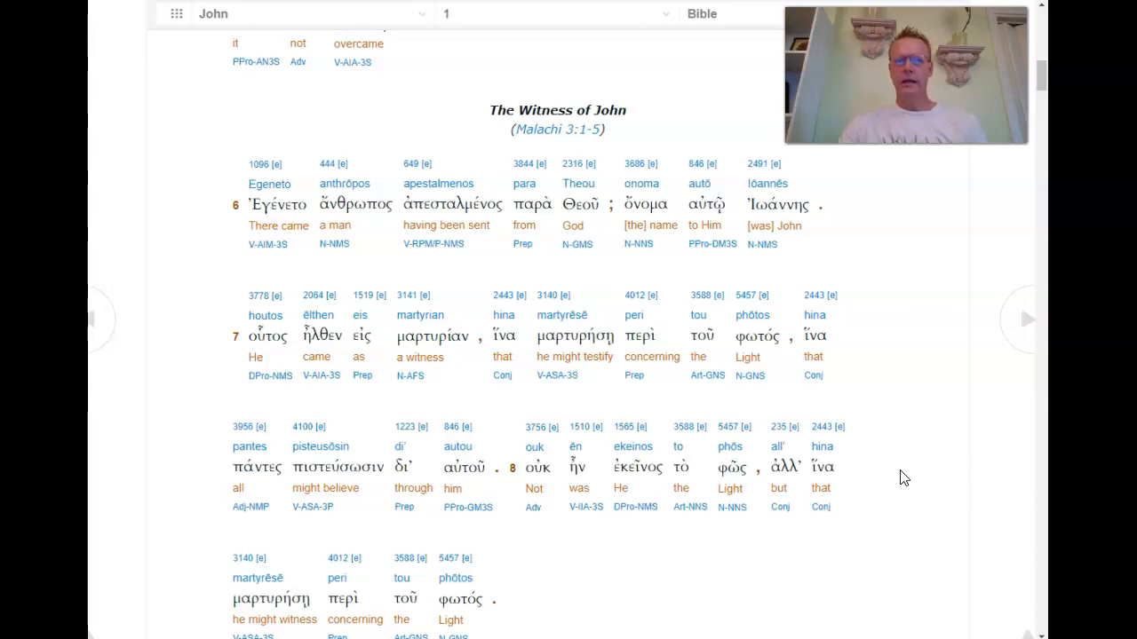
{"action": "mouse_move", "coordinate": [902, 526]}
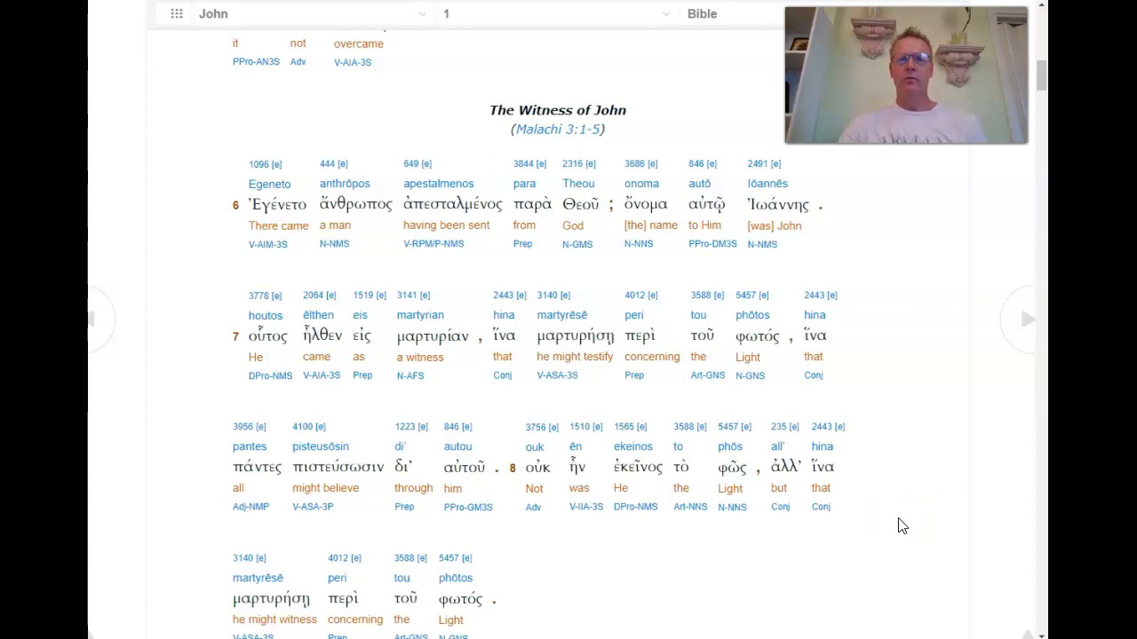
Scroll down until verses 9–12 fill the view, reaching 'elabon auton'
{"action": "scroll", "scroll_direction": "down", "scroll_amount": 3}
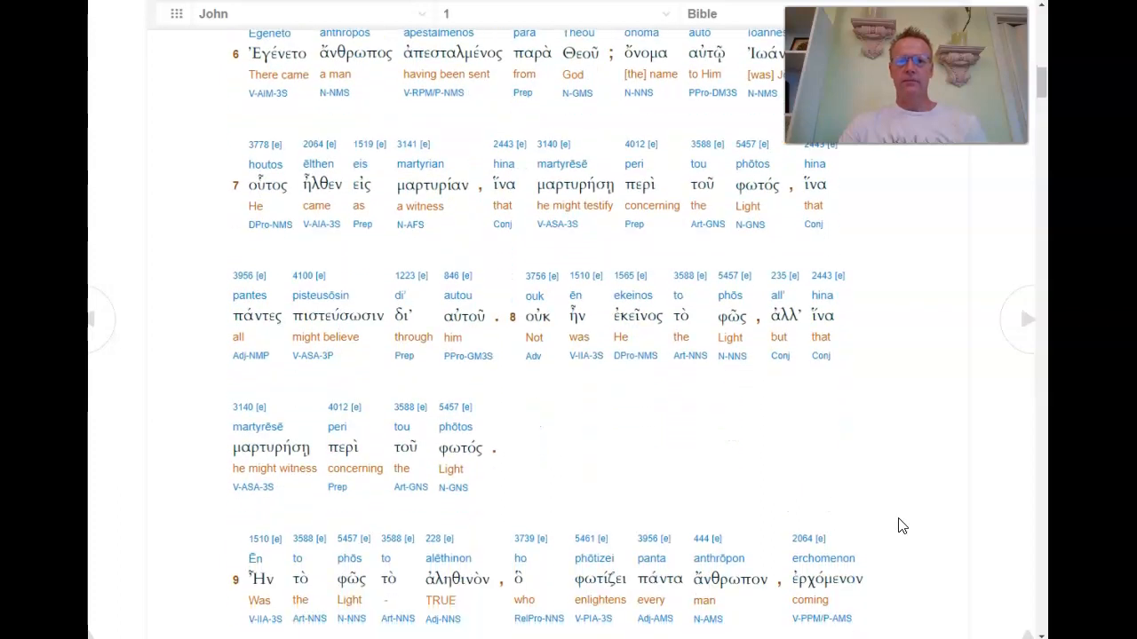
{"action": "scroll", "scroll_direction": "down", "scroll_amount": 3}
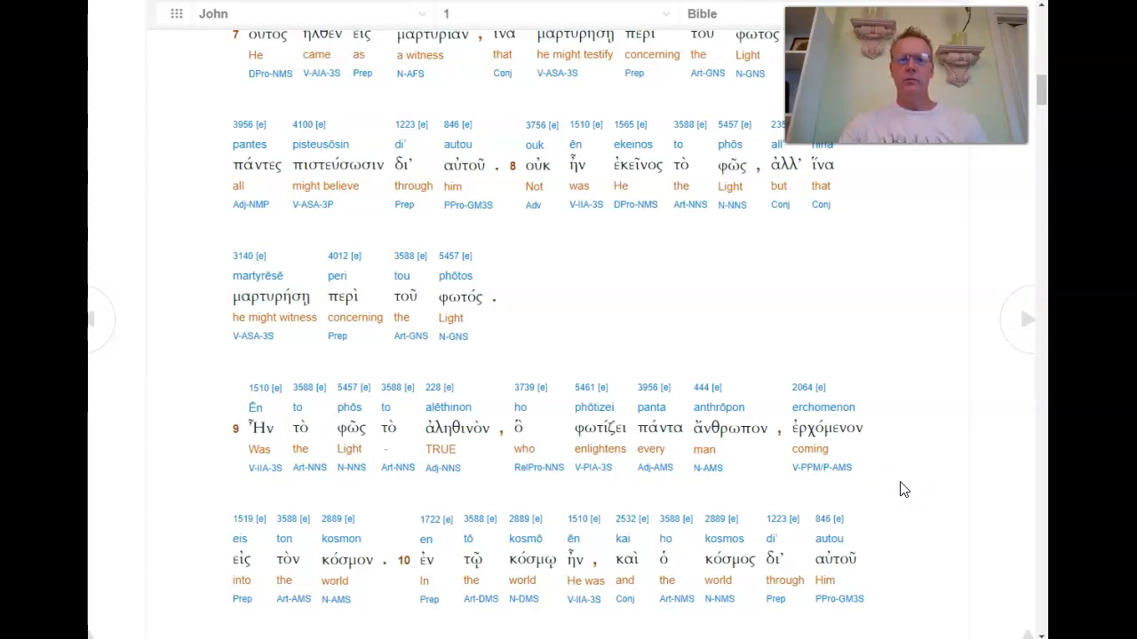
{"action": "scroll", "scroll_direction": "down", "scroll_amount": 3}
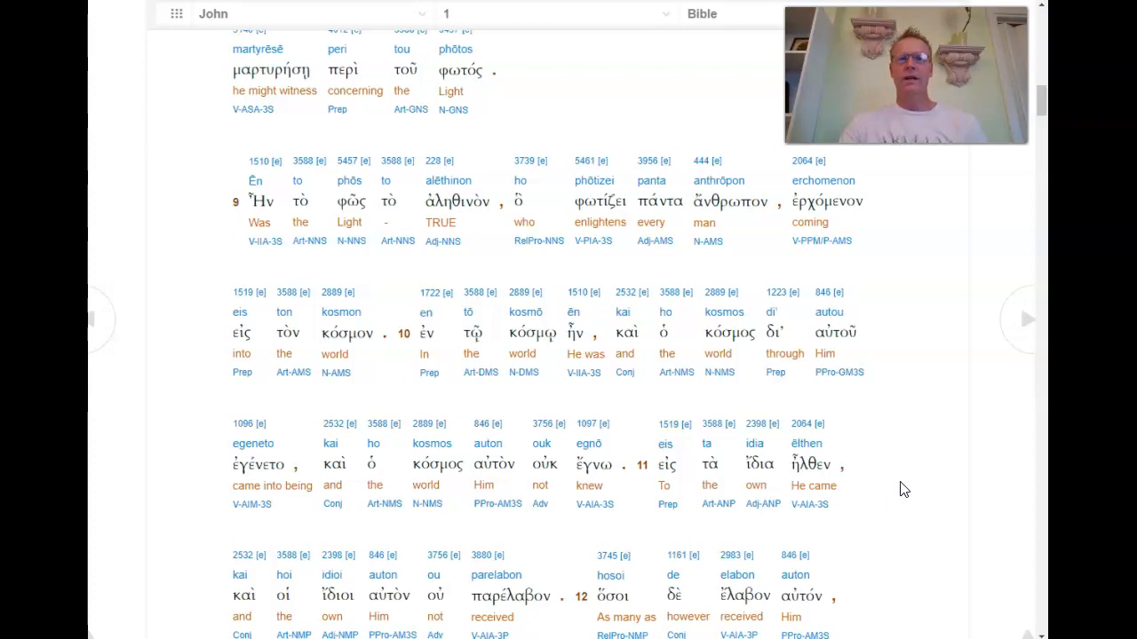
{"action": "scroll", "scroll_direction": "down", "scroll_amount": 3}
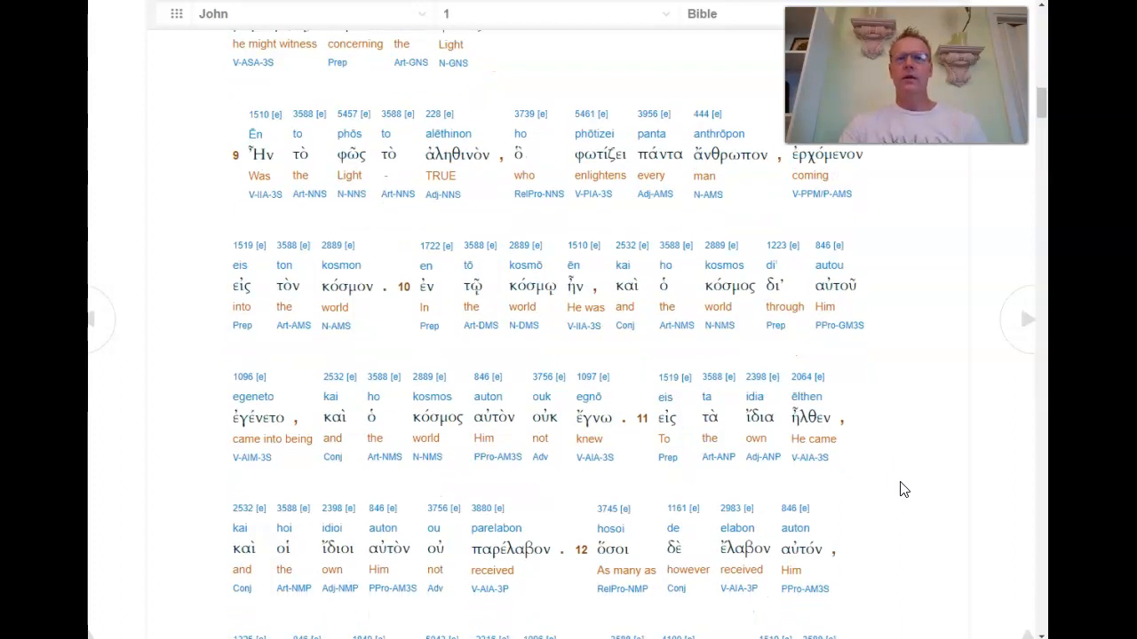
{"action": "scroll", "scroll_direction": "down", "scroll_amount": 3}
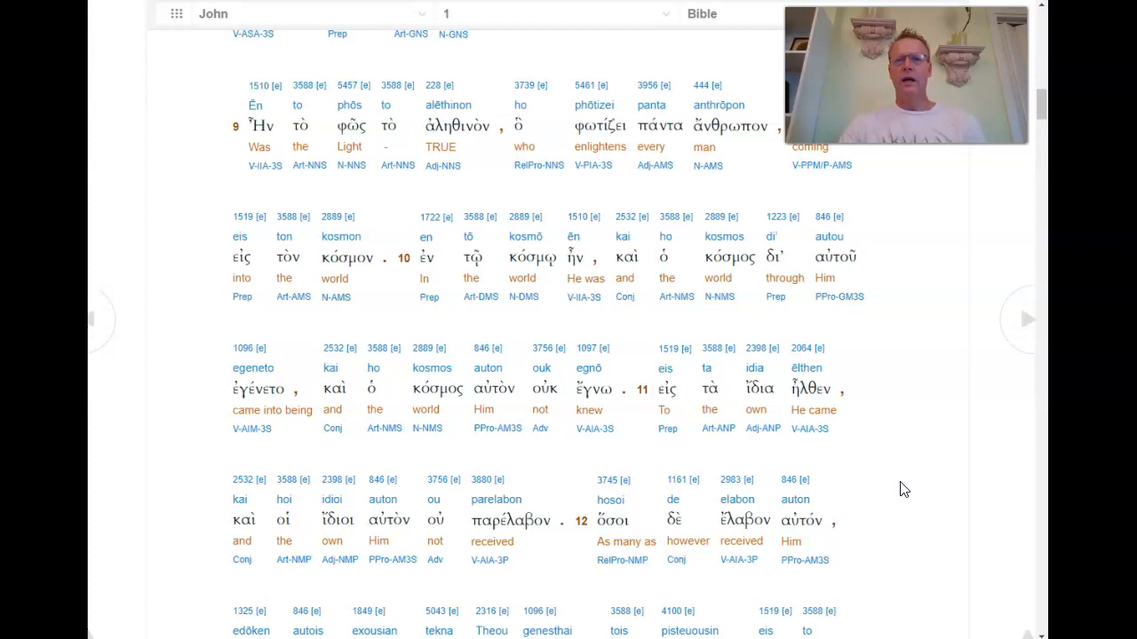
Scroll down through verse 13 to 'egennēthēsan' and the 'The Word Made His Dwelling among Us' heading
{"action": "scroll", "scroll_direction": "down", "scroll_amount": 3}
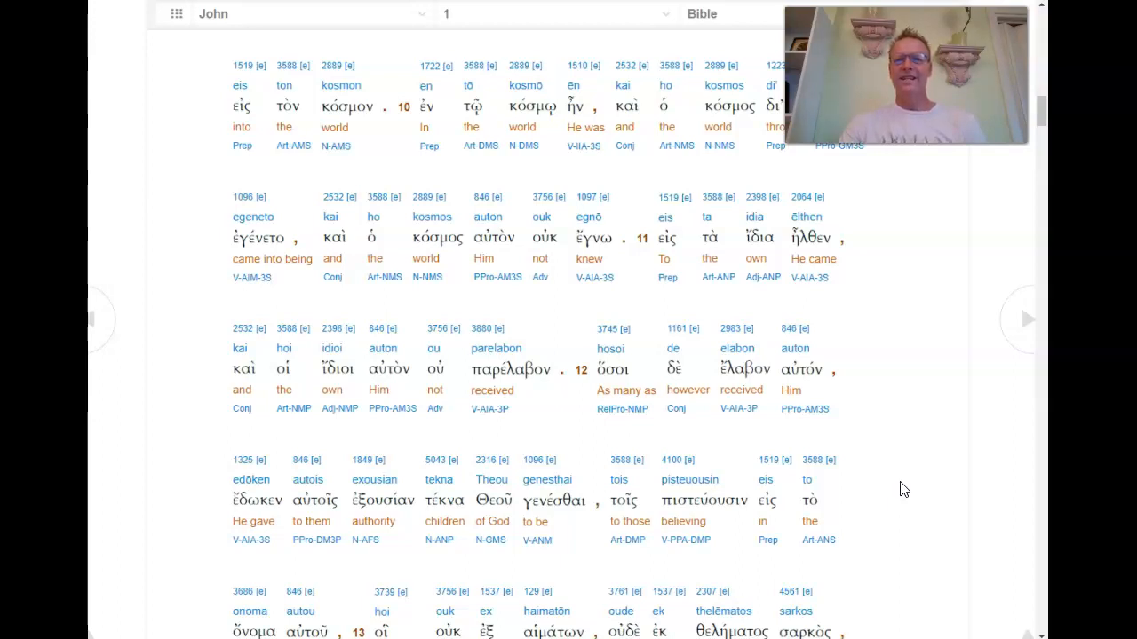
{"action": "scroll", "scroll_direction": "down", "scroll_amount": 3}
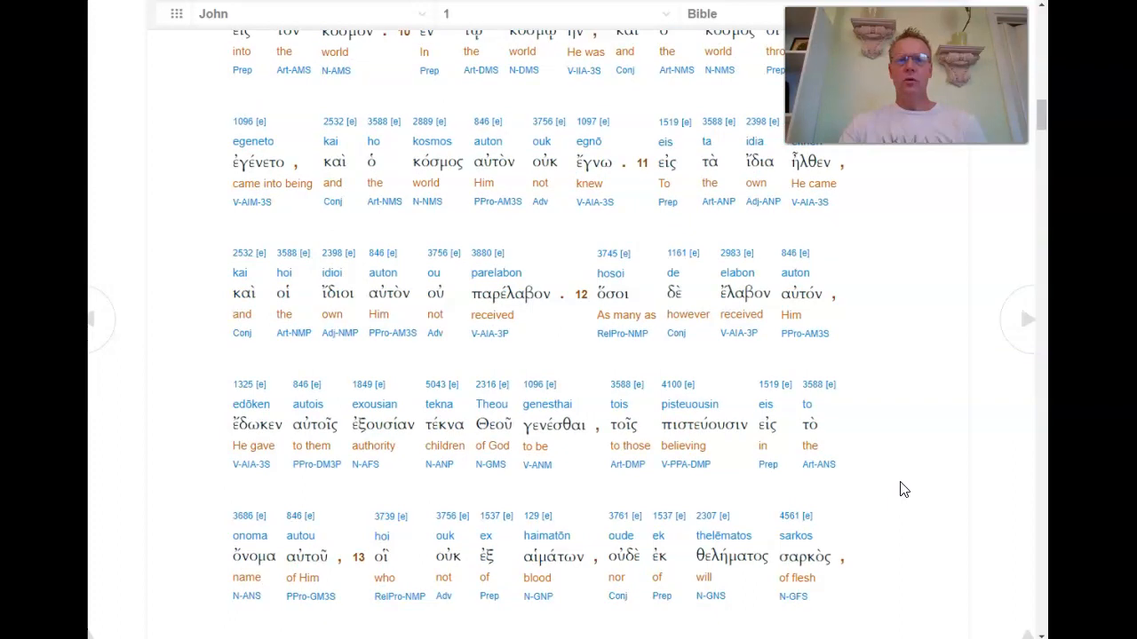
{"action": "scroll", "scroll_direction": "down", "scroll_amount": 3}
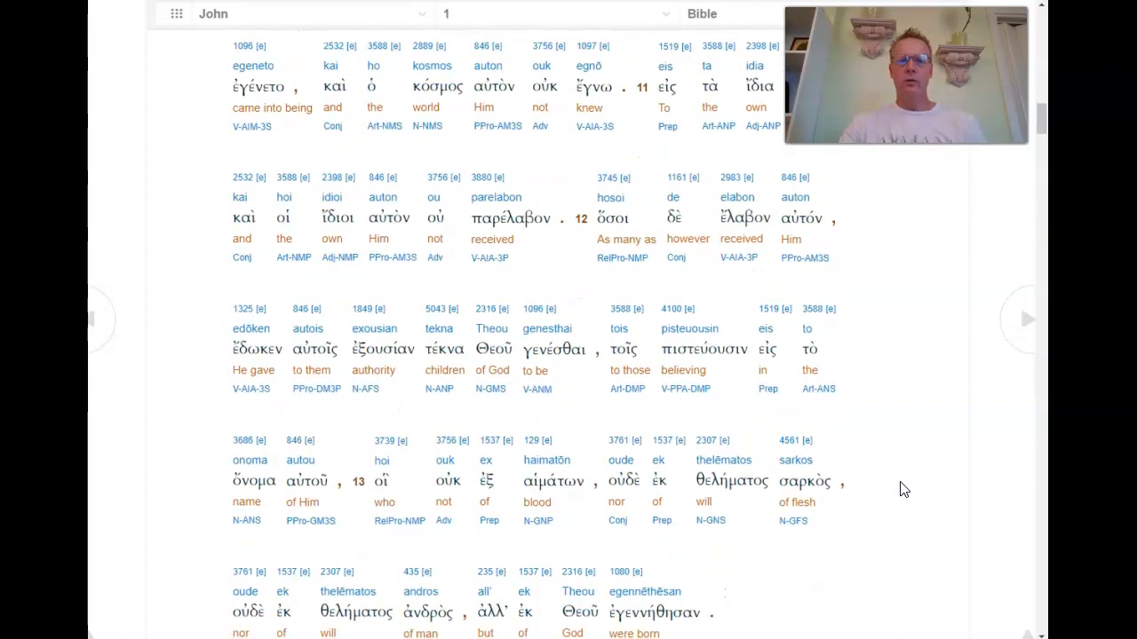
{"action": "scroll", "scroll_direction": "down", "scroll_amount": 3}
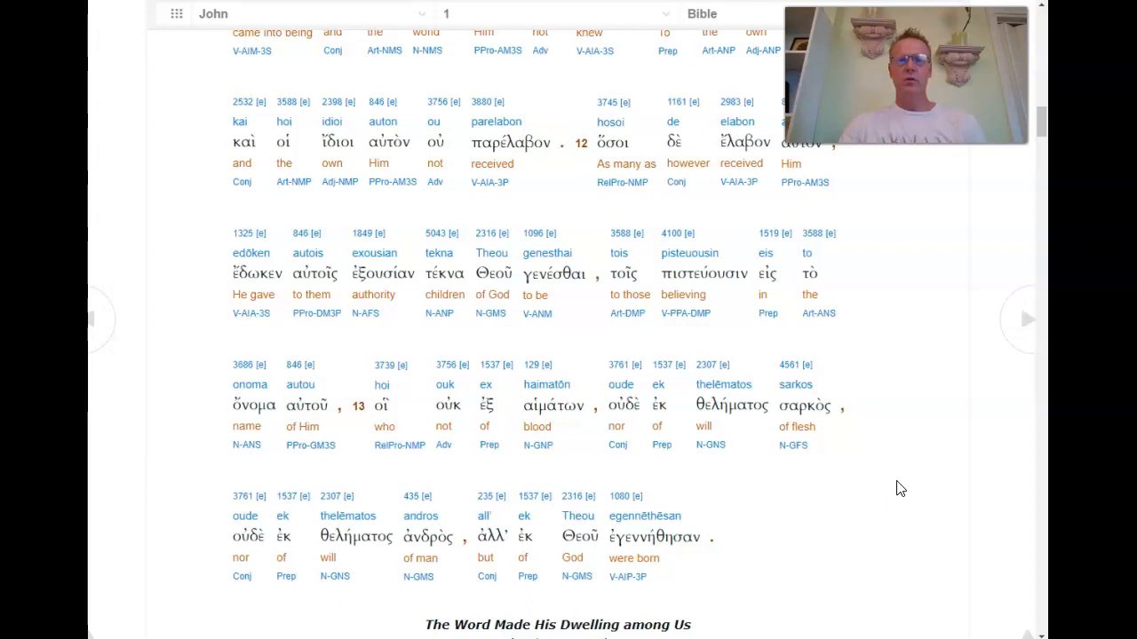
{"action": "scroll", "scroll_direction": "down", "scroll_amount": 3}
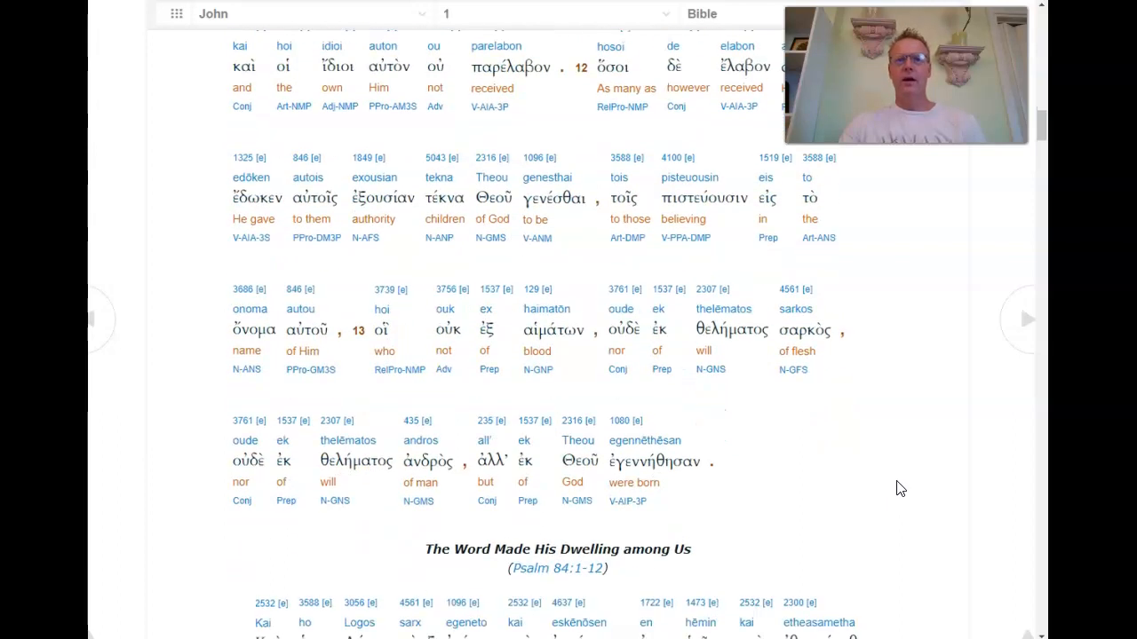